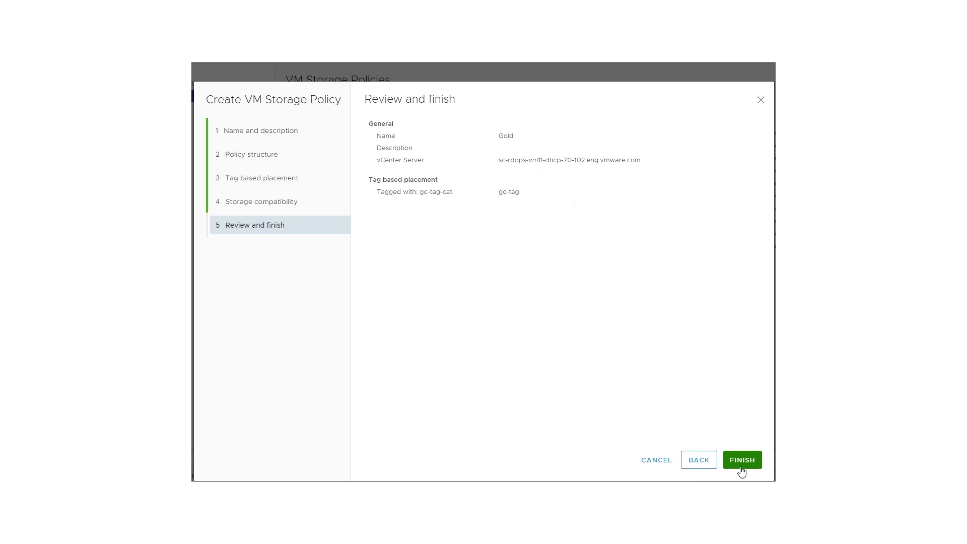
# - Finish creating the Gold tag-based policy on gc-tag, then return to the Home dashboard
pyautogui.click(741, 459)
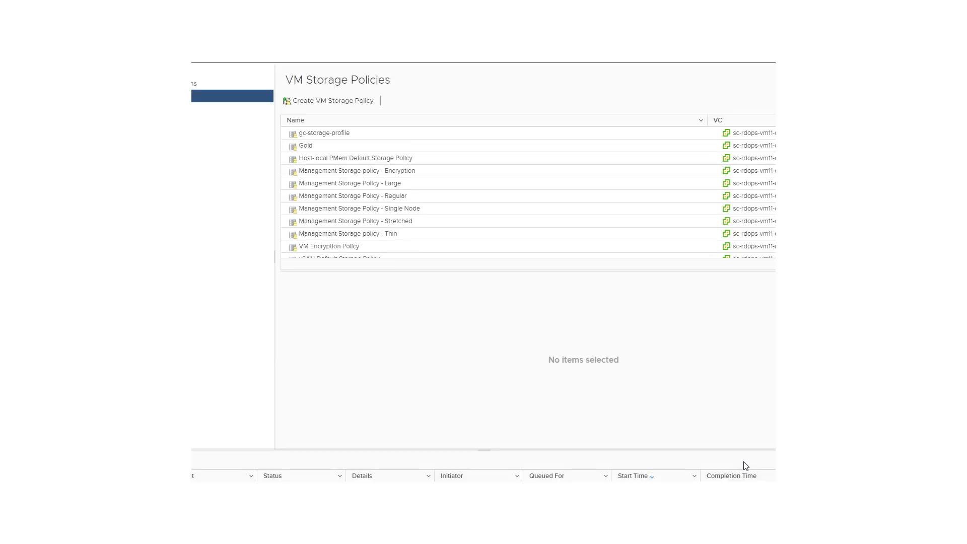
pyautogui.click(305, 145)
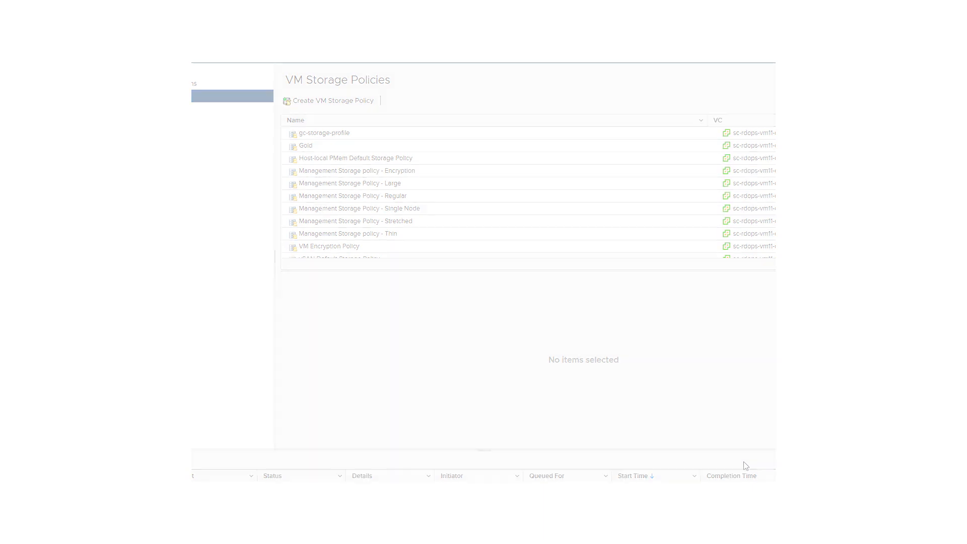
pyautogui.click(51, 63)
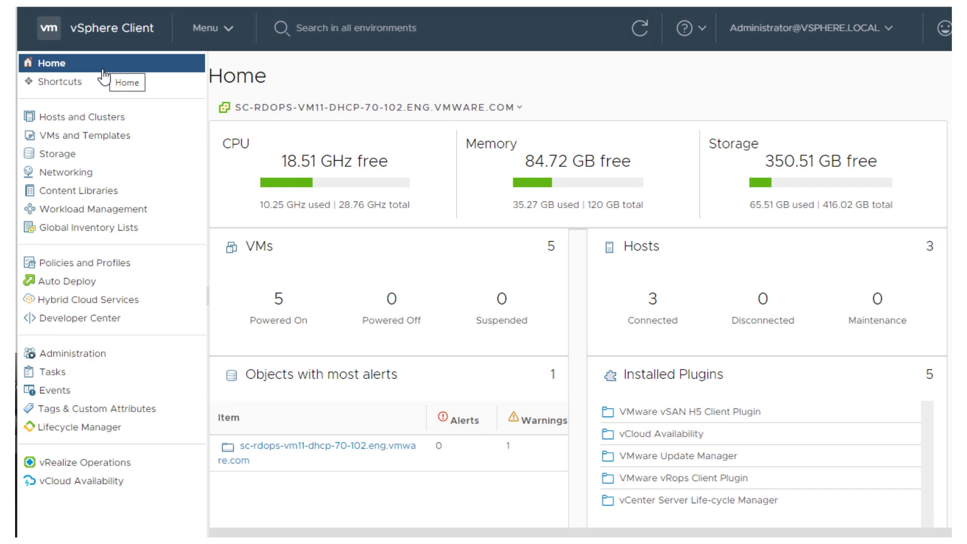
pyautogui.moveTo(93, 209)
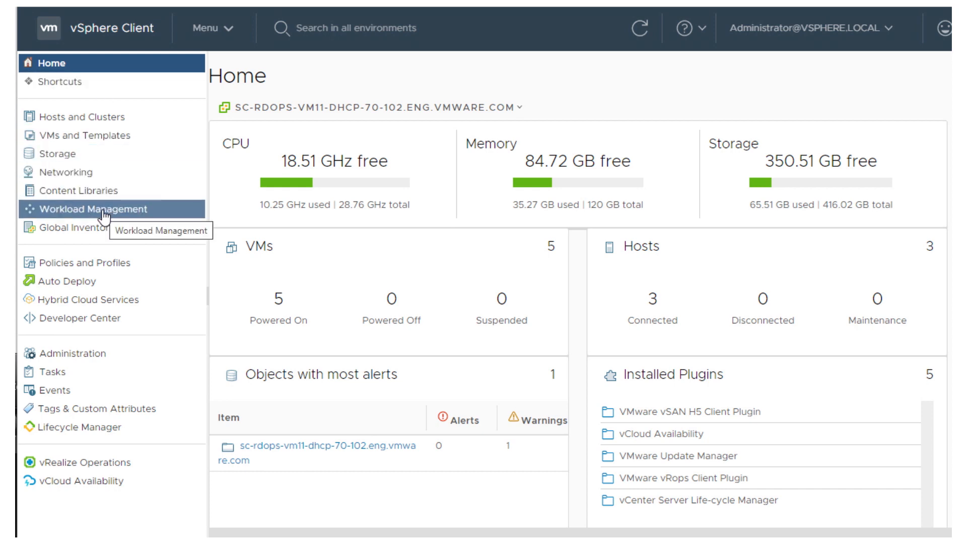
# - Add the Gold storage policy to the test-gc-e2e-demo-ns namespace
pyautogui.click(92, 209)
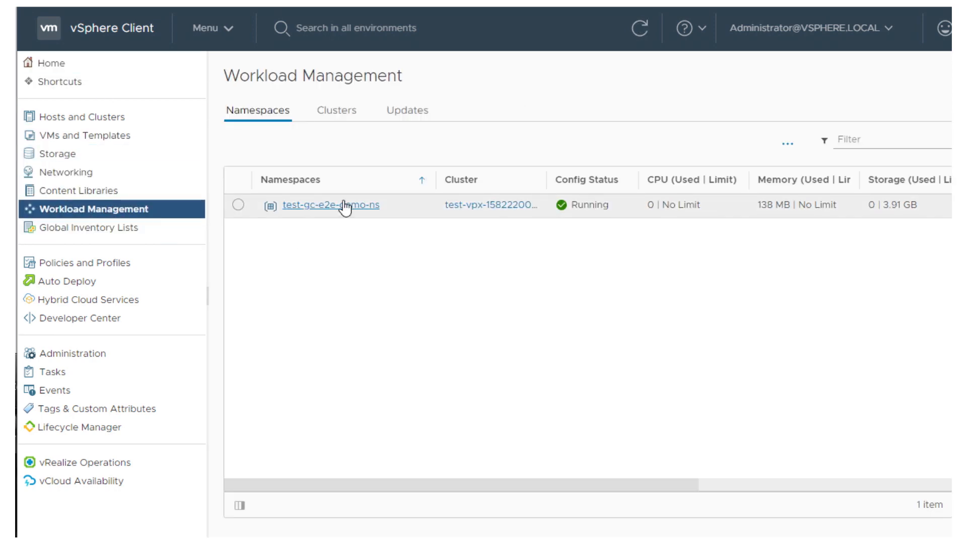
pyautogui.click(330, 206)
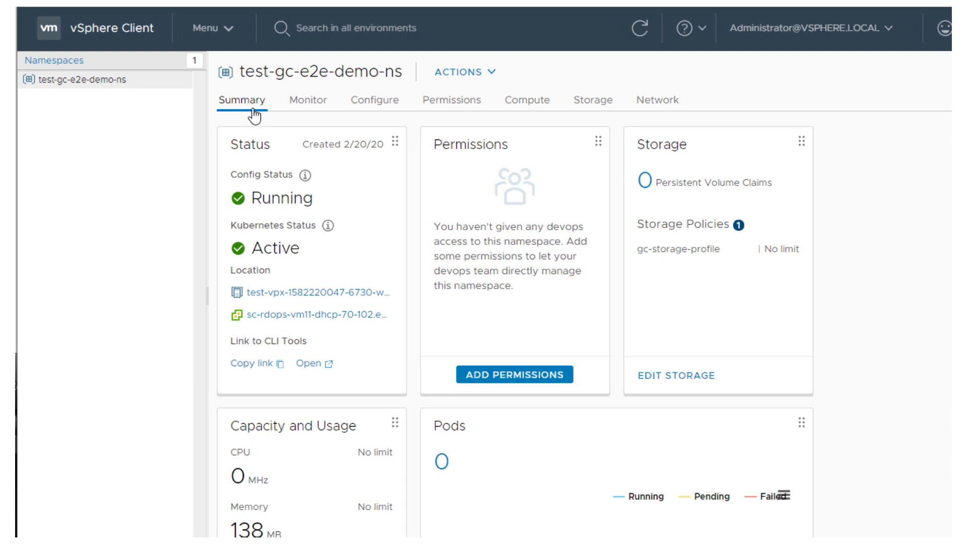
pyautogui.moveTo(676, 376)
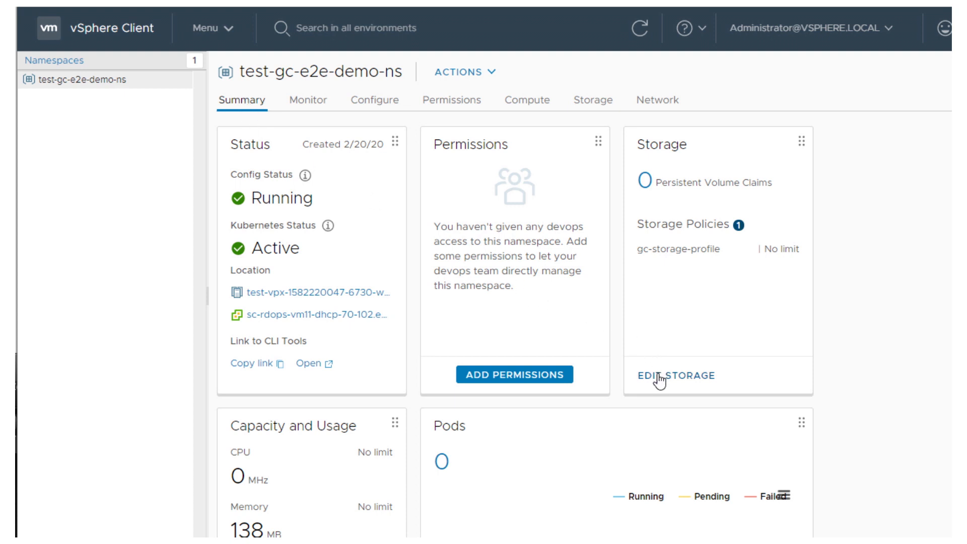
pyautogui.click(676, 375)
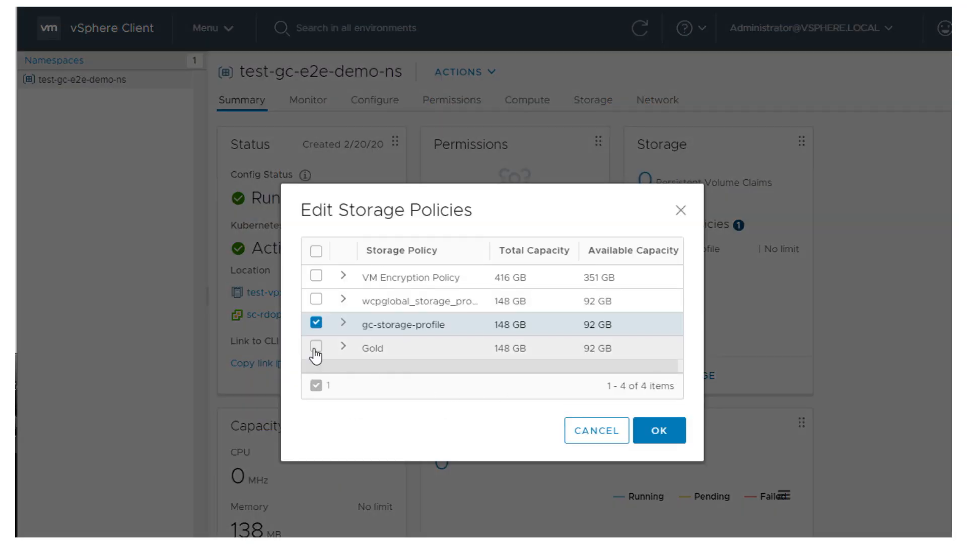
pyautogui.click(658, 429)
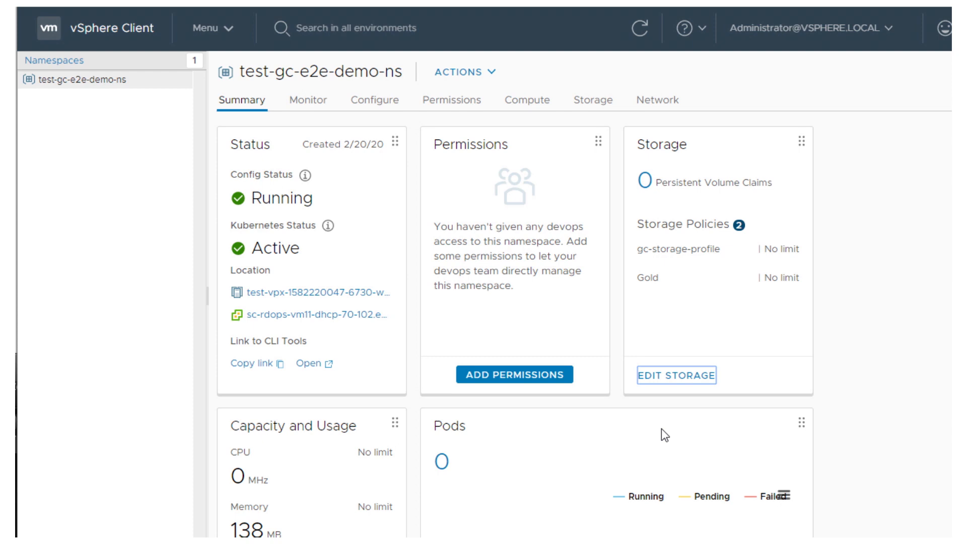
# - Review and confirm the namespace resource limits, including the 3 GB storage limit
pyautogui.scroll(-3)
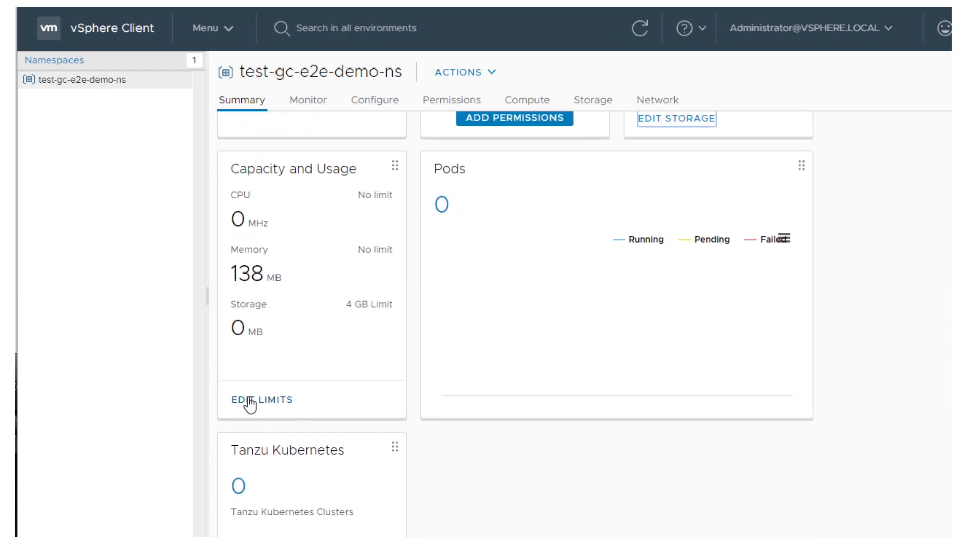
pyautogui.click(252, 399)
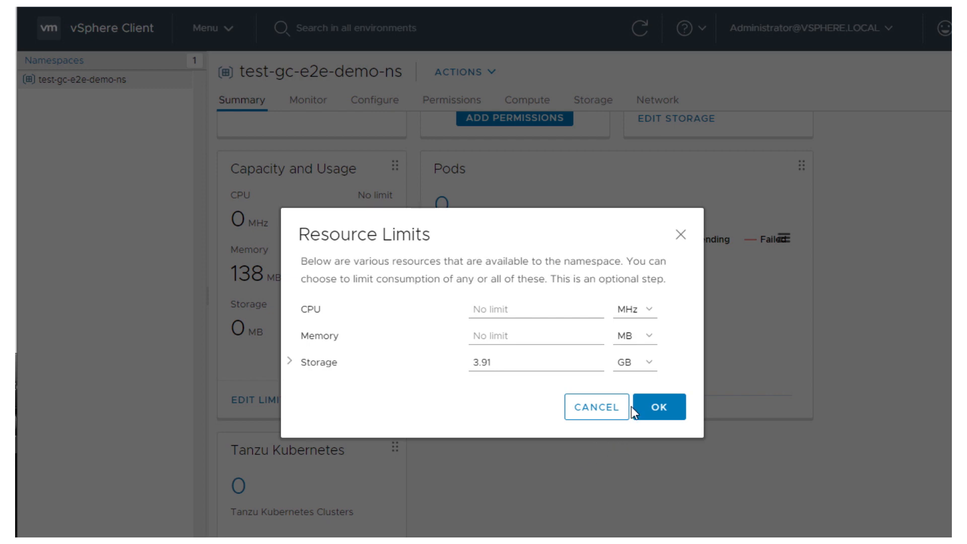
pyautogui.click(660, 407)
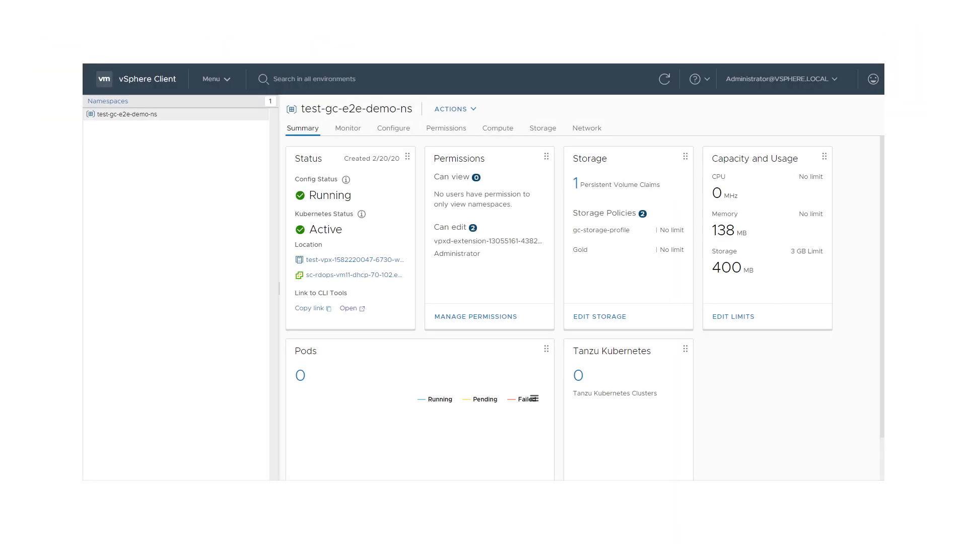
pyautogui.moveTo(150, 139)
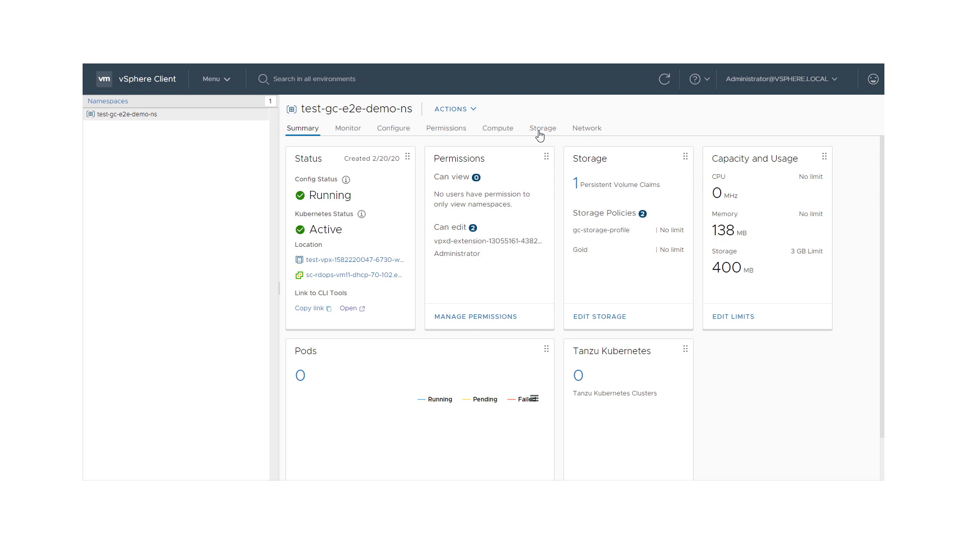
# - Show the namespace's persistent volume claims and open the bound blog claim's volume
pyautogui.click(542, 128)
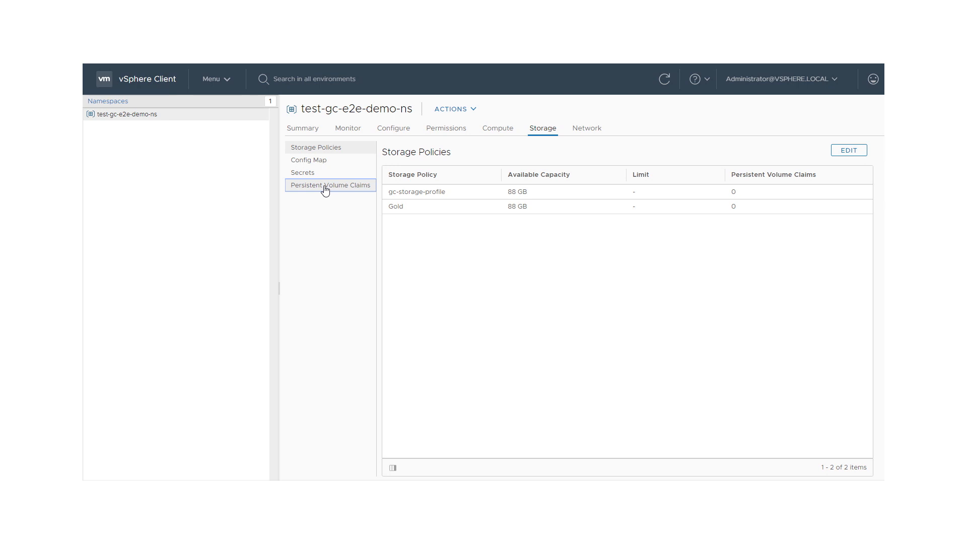
pyautogui.click(330, 185)
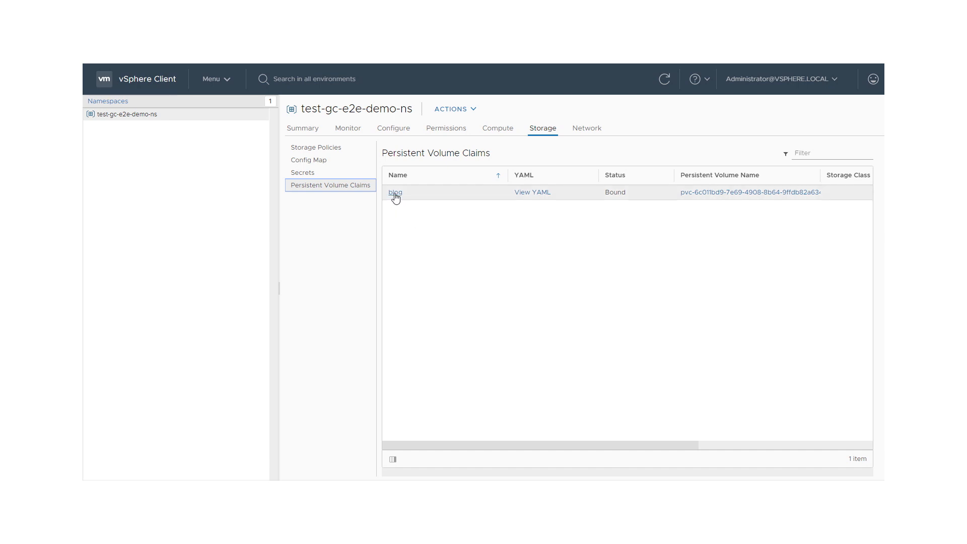
pyautogui.click(395, 193)
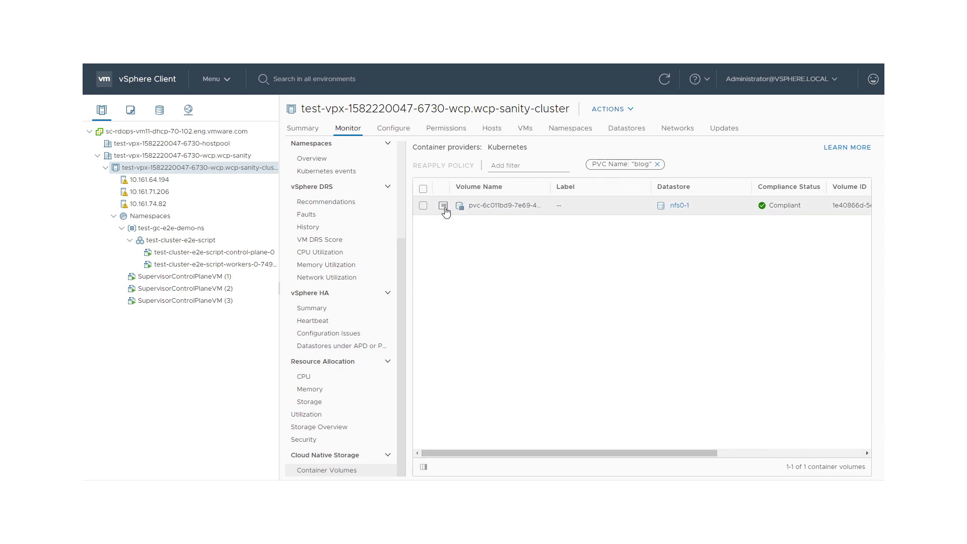
# - Open the pvc volume's Basics details showing a compliant BLOCK volume on Gold
pyautogui.click(444, 206)
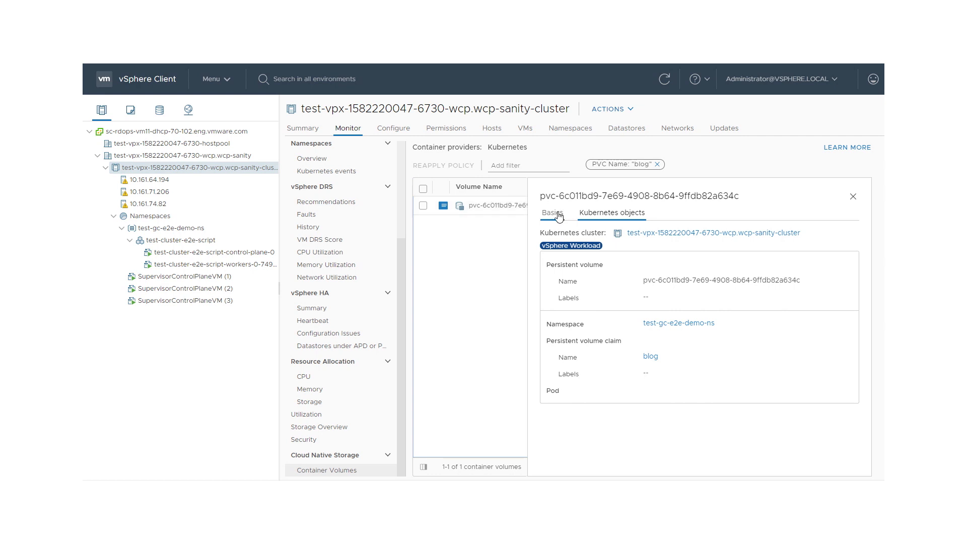
pyautogui.click(552, 212)
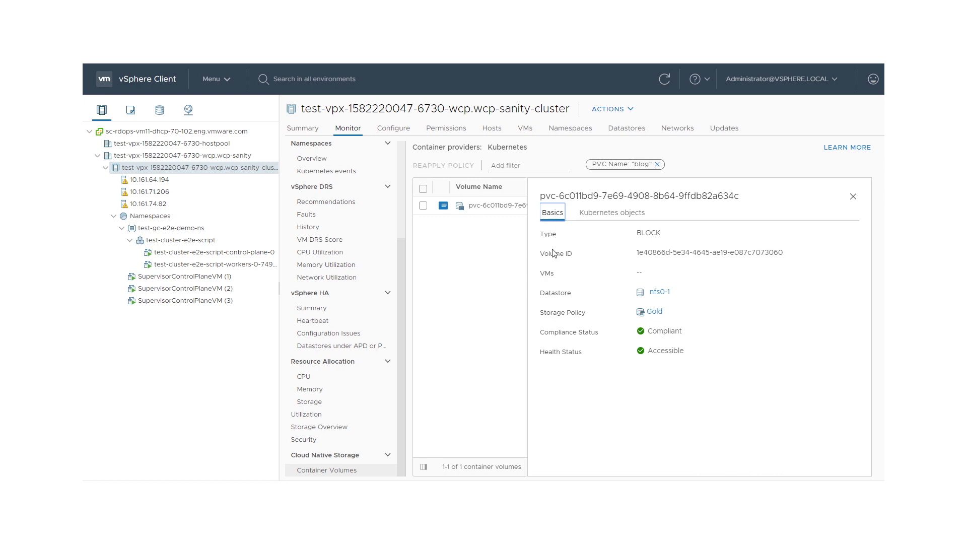
pyautogui.moveTo(544, 386)
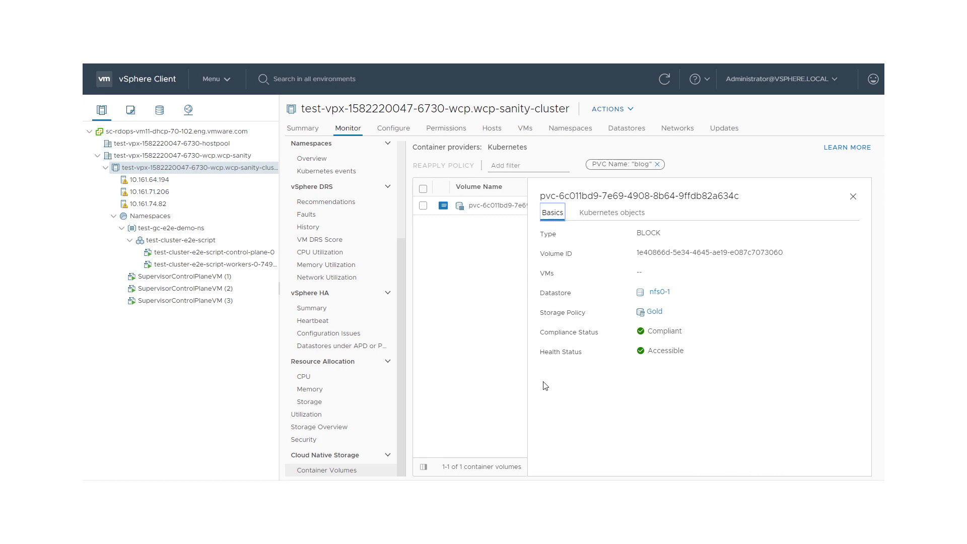
pyautogui.moveTo(544, 400)
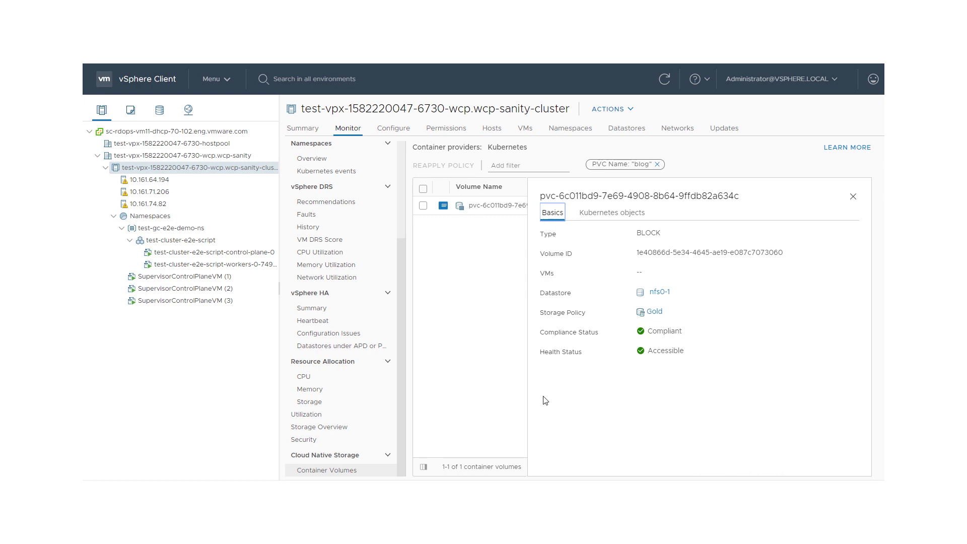